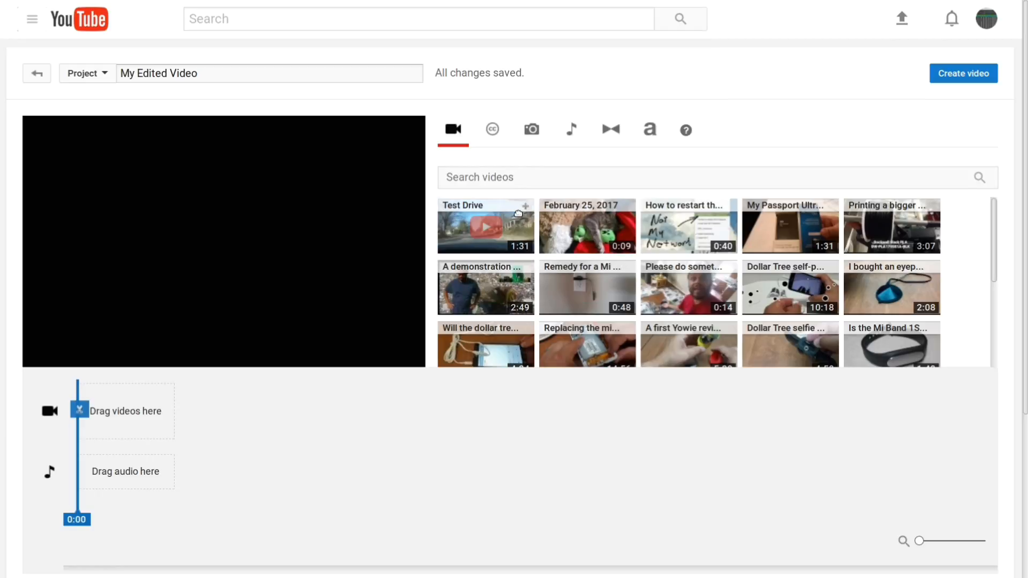
Step: Place the Test Drive clip onto the timeline track and select it
{"action": "left_click_drag", "start_coordinate": [485, 225], "coordinate": [158, 400]}
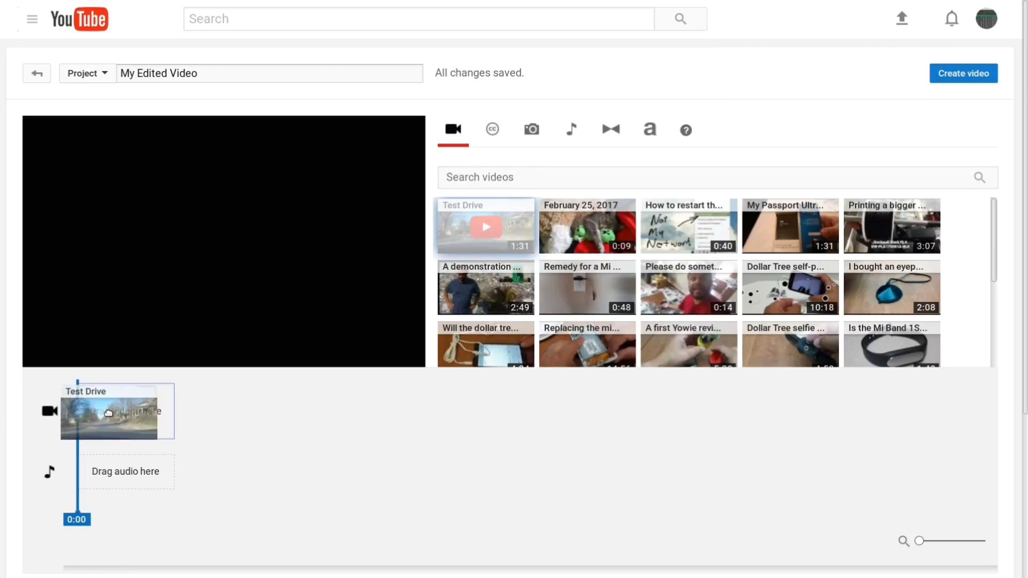
{"action": "left_click", "coordinate": [121, 411]}
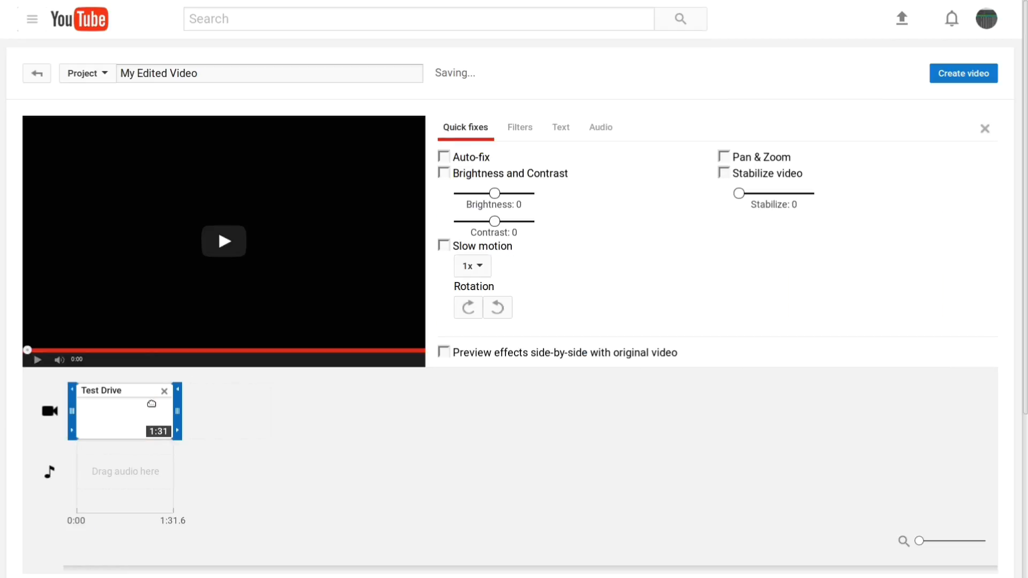
Step: Dismiss the Quick fixes panel so the Test Drive preview plays
{"action": "left_click", "coordinate": [223, 241]}
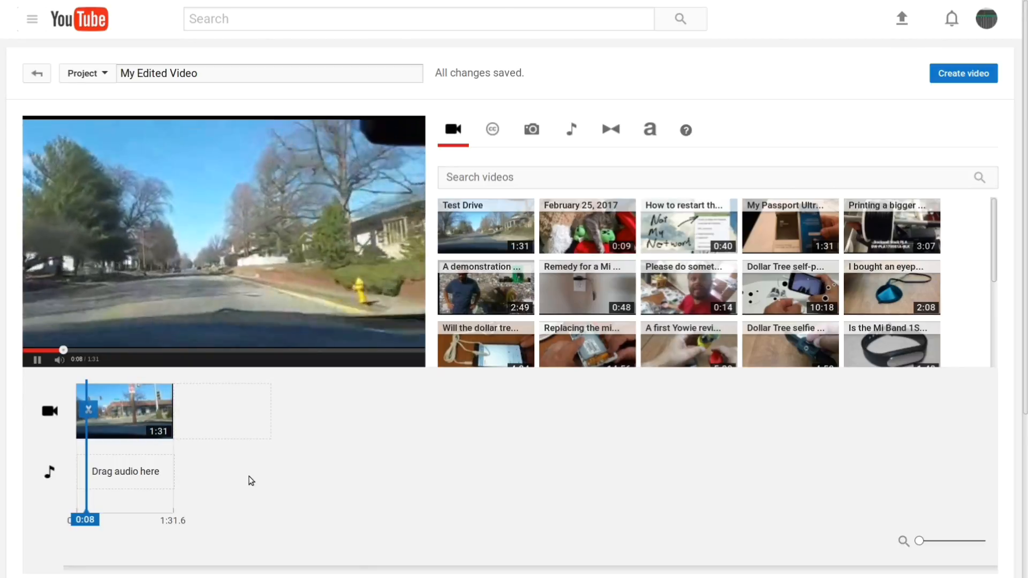
Step: Pause the preview with the playhead at 0:12
{"action": "left_click", "coordinate": [36, 361]}
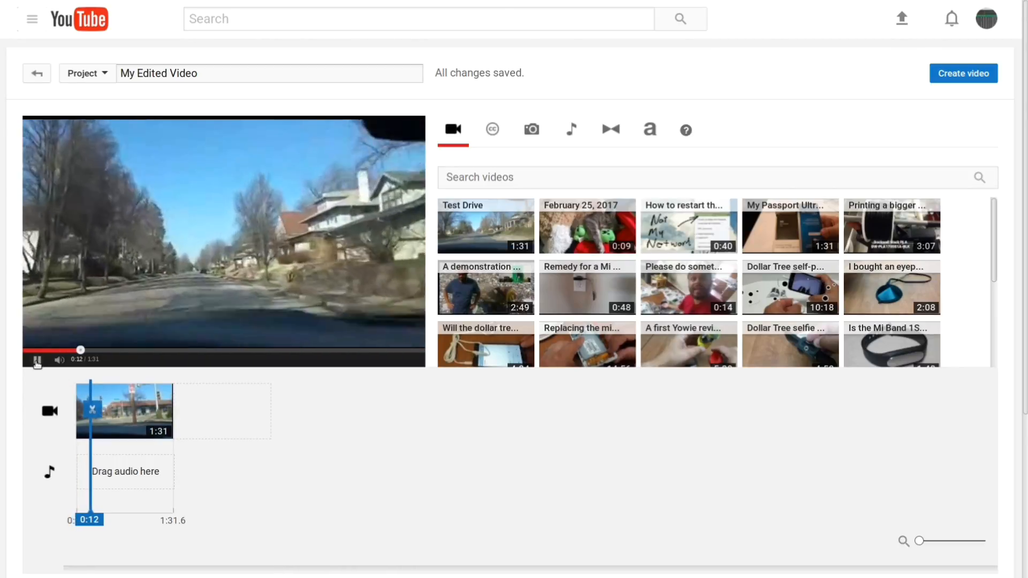
{"action": "mouse_move", "coordinate": [94, 411]}
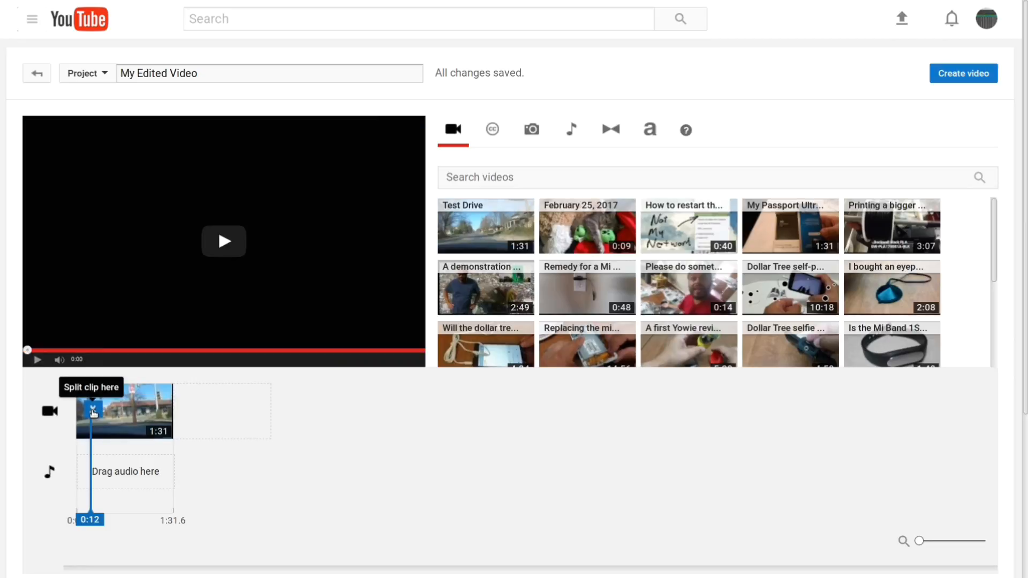
Step: Cut the clip at 0:12 and delete the opening piece, leaving a 1:02 clip
{"action": "left_click", "coordinate": [93, 413]}
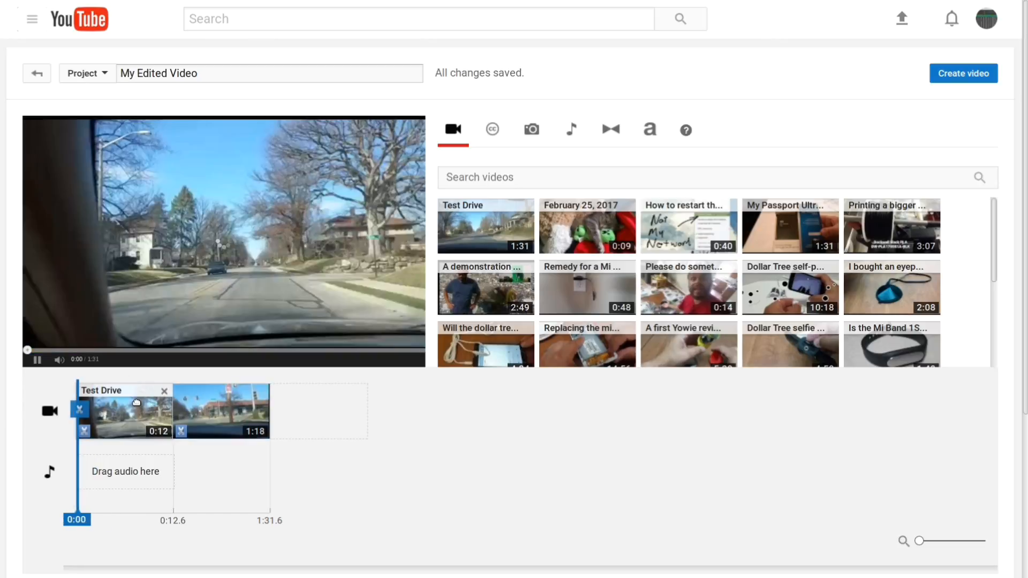
{"action": "left_click", "coordinate": [38, 360]}
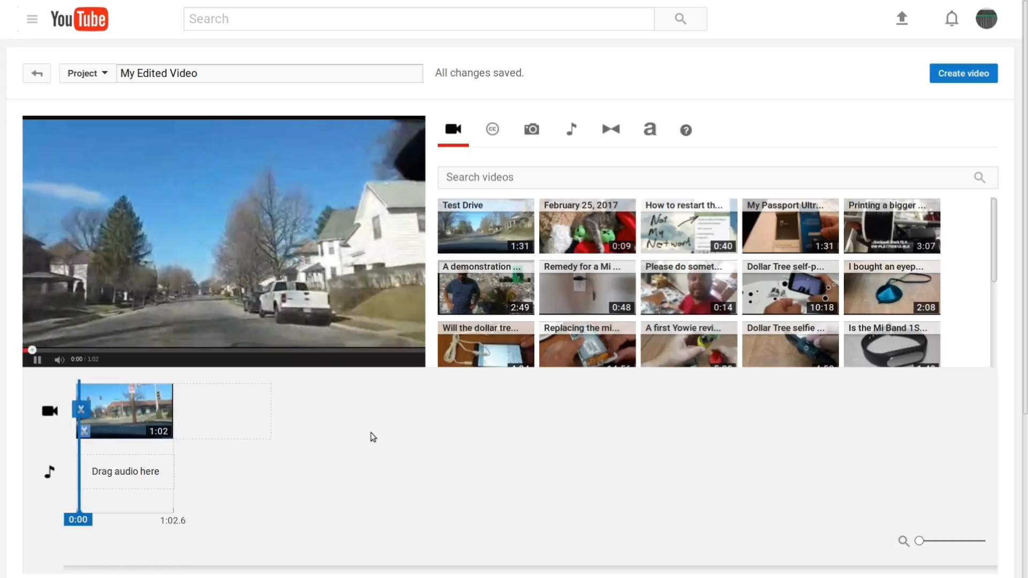
{"action": "left_click", "coordinate": [37, 359]}
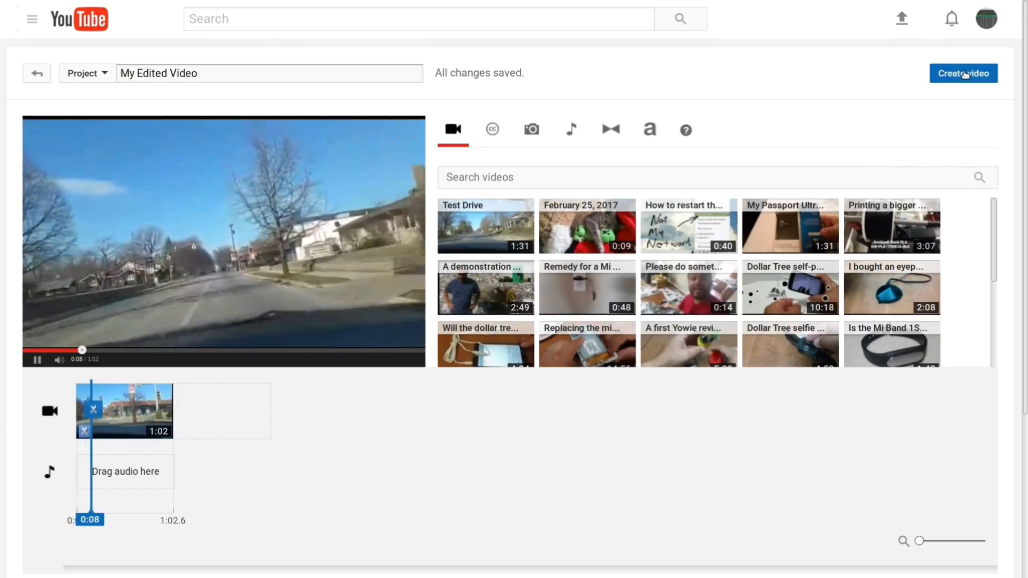
Step: Create the video and select 'Video' in the 'My Edited Video' title field
{"action": "left_click", "coordinate": [962, 73]}
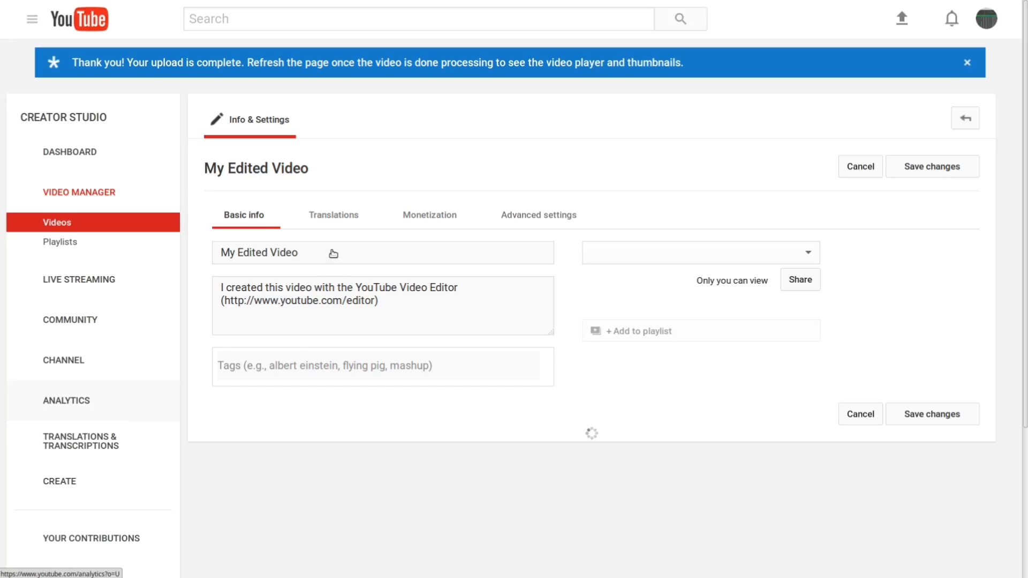
{"action": "double_click", "coordinate": [283, 252]}
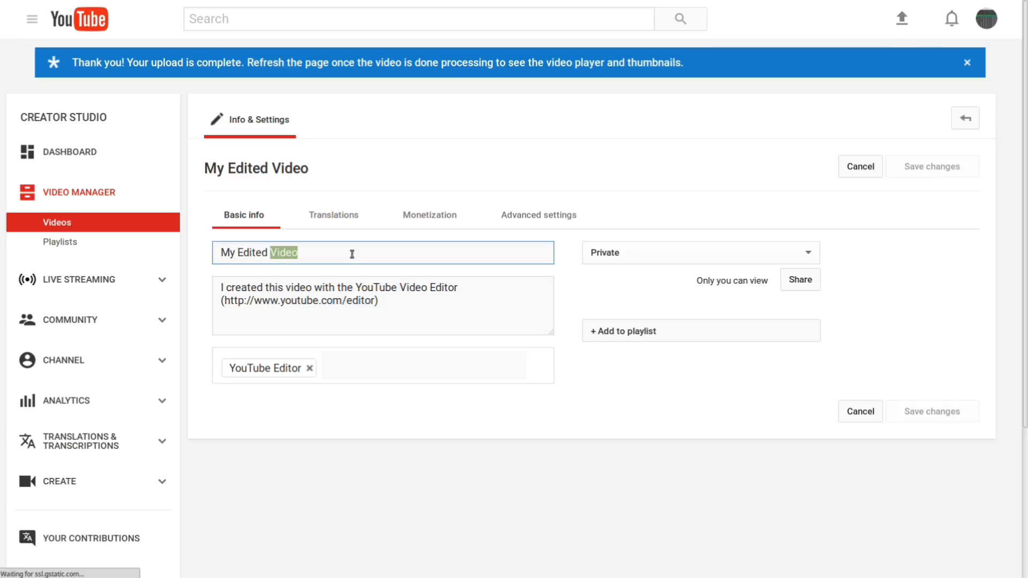